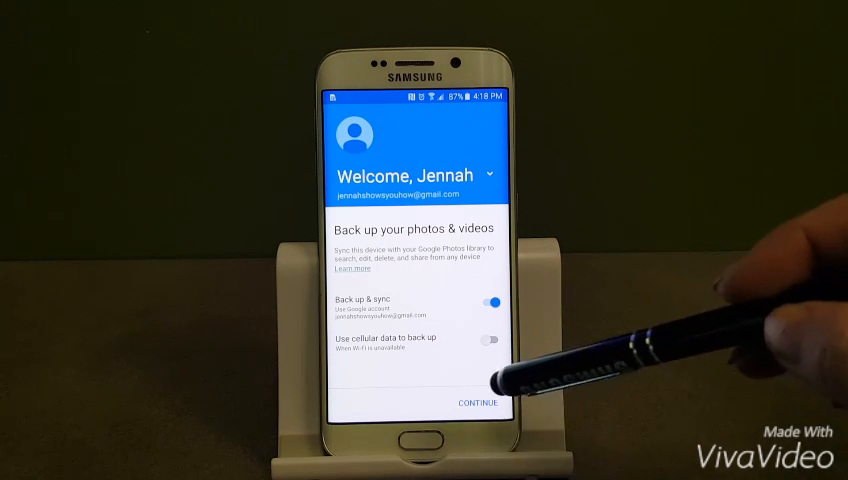
Keep Back up & sync on with cellular data off and continue to upload size
{"action": "left_click", "coordinate": [473, 403]}
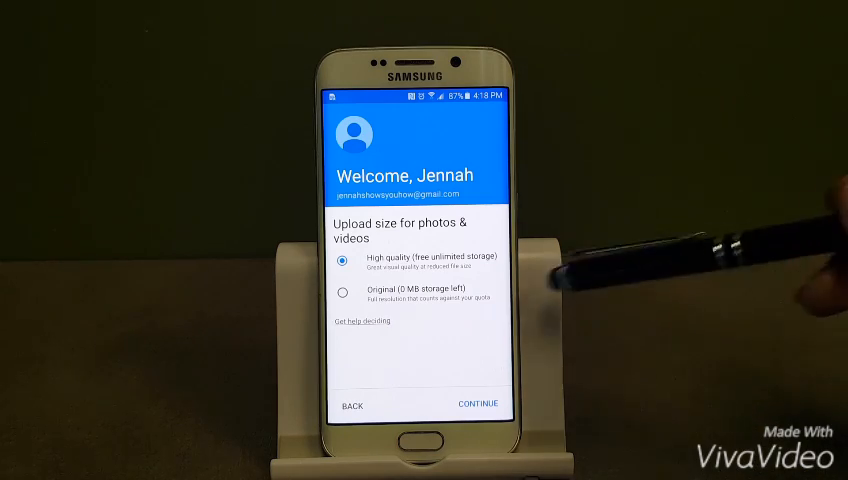
Keep High quality uploads and pass through the intro screens to the library
{"action": "left_click", "coordinate": [475, 405]}
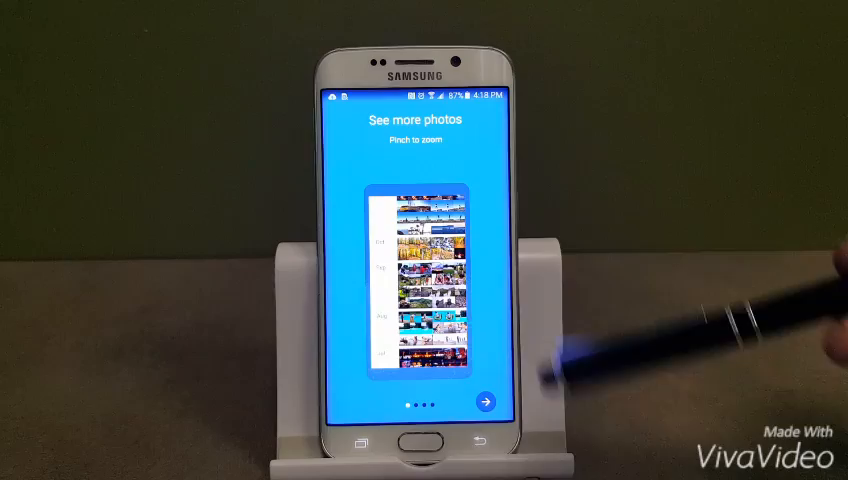
{"action": "left_click", "coordinate": [490, 402]}
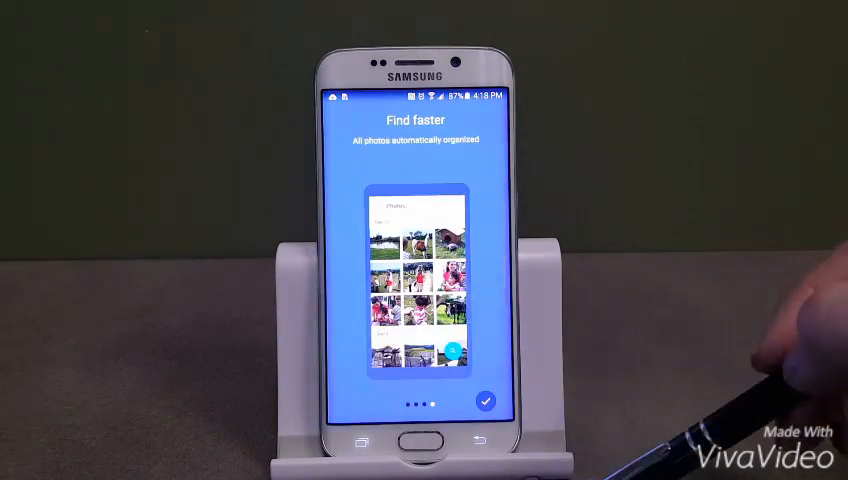
{"action": "left_click", "coordinate": [461, 401]}
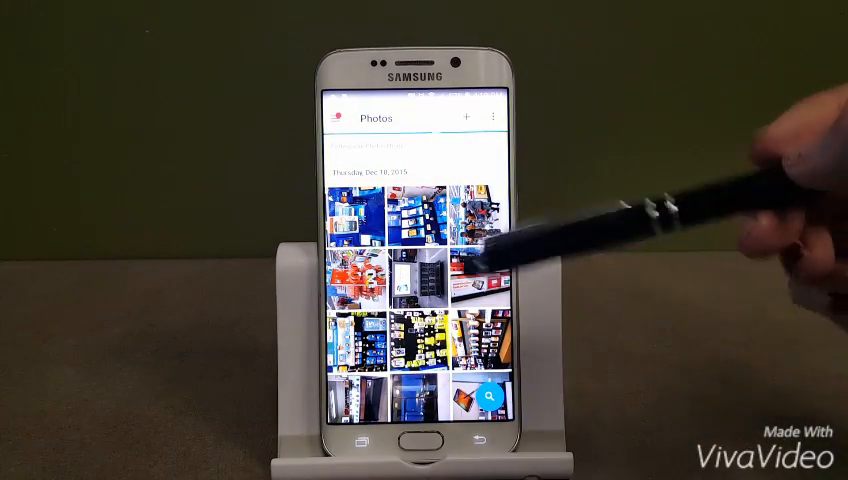
Open the navigation drawer listing Collections, Device folders, Trash and Settings
{"action": "scroll", "scroll_direction": "up", "scroll_amount": 3}
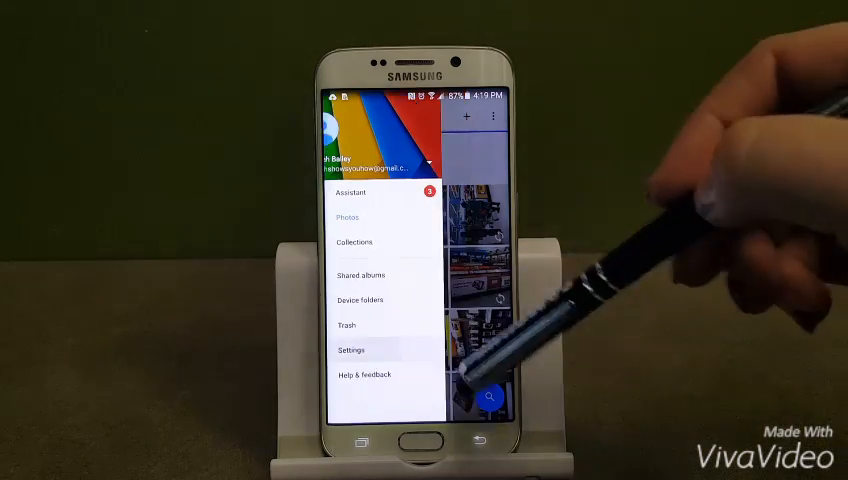
Open Settings from the navigation drawer
{"action": "left_click", "coordinate": [350, 350]}
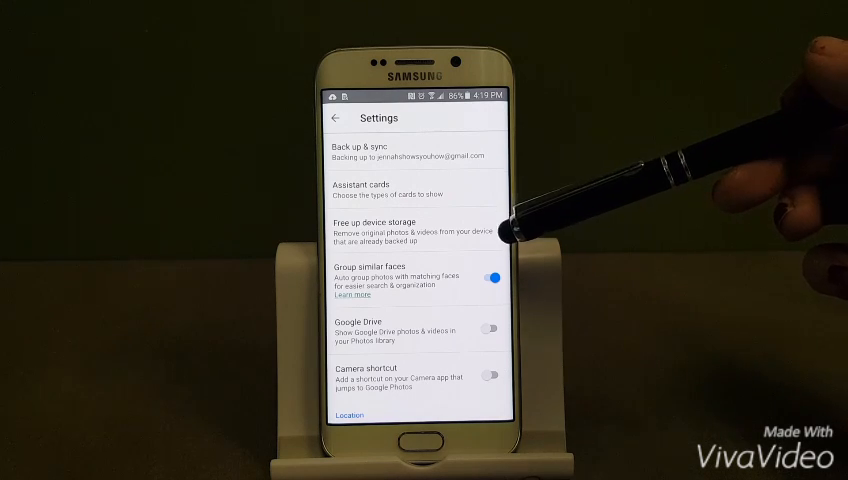
{"action": "mouse_move", "coordinate": [540, 200]}
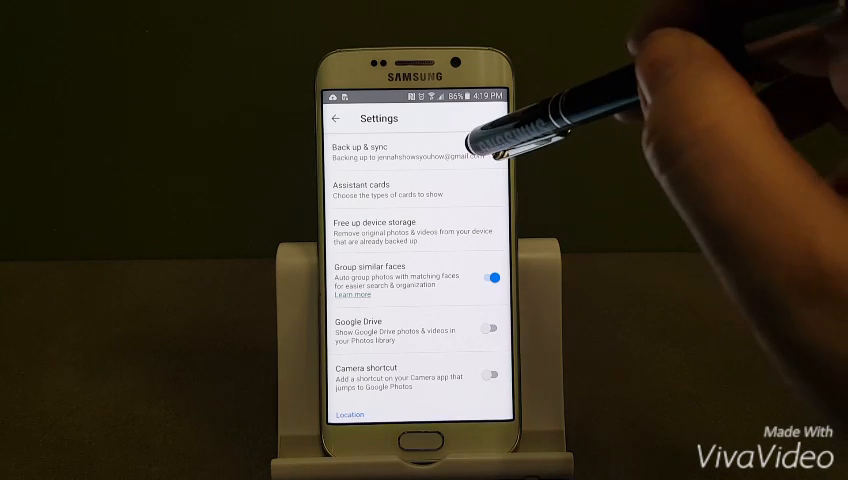
Open Back up & sync and scroll to the backup settings, uploading 6 of 564
{"action": "left_click", "coordinate": [370, 150]}
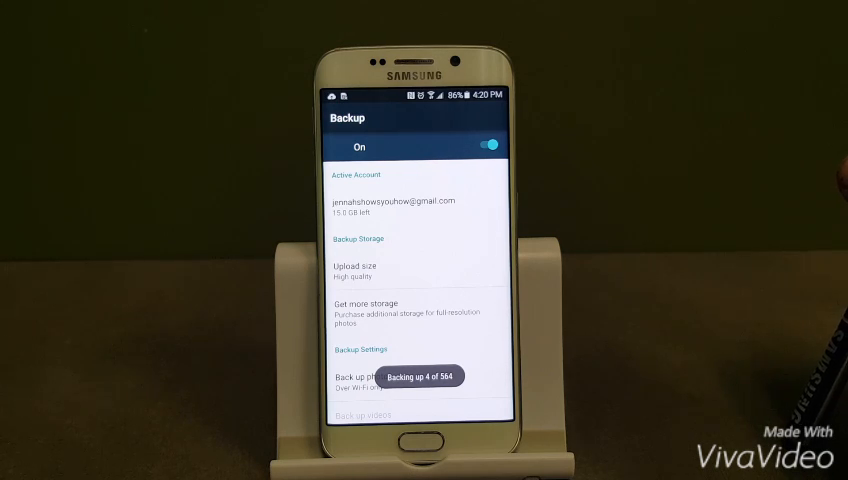
{"action": "scroll", "scroll_direction": "down", "scroll_amount": 3}
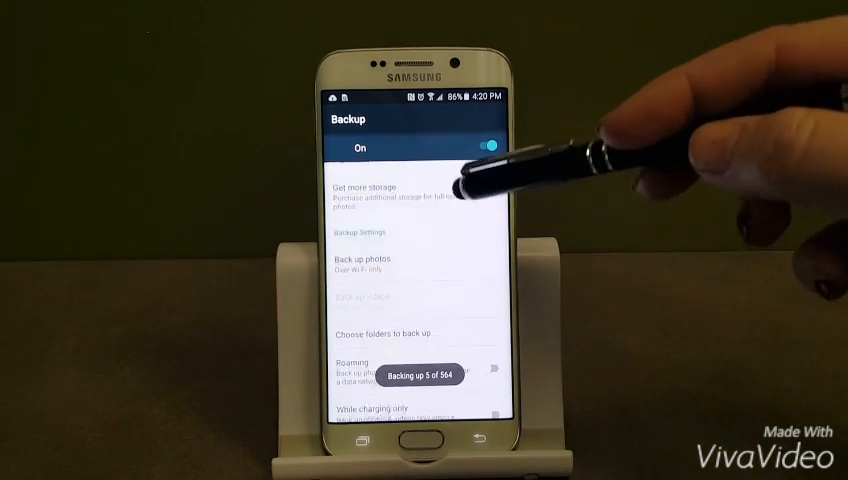
{"action": "scroll", "scroll_direction": "down", "scroll_amount": 3}
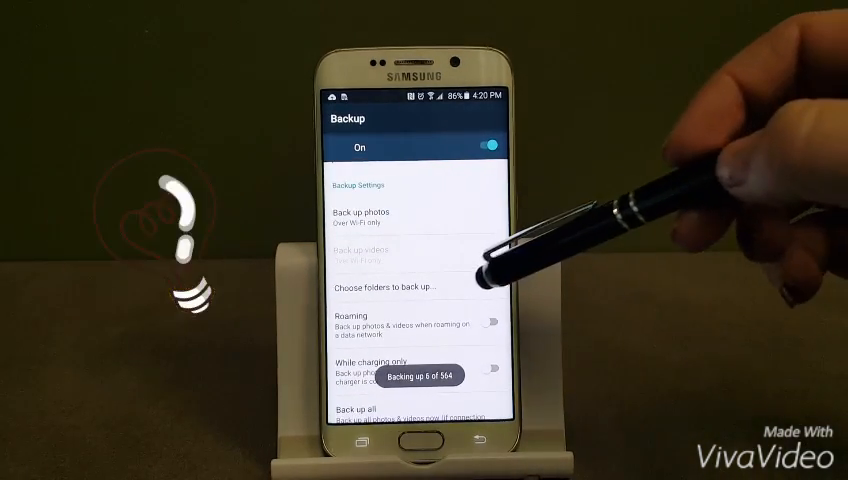
Turn on backup for device folders like Bluetooth, Collage, Download and fsmPlus
{"action": "left_click", "coordinate": [394, 287]}
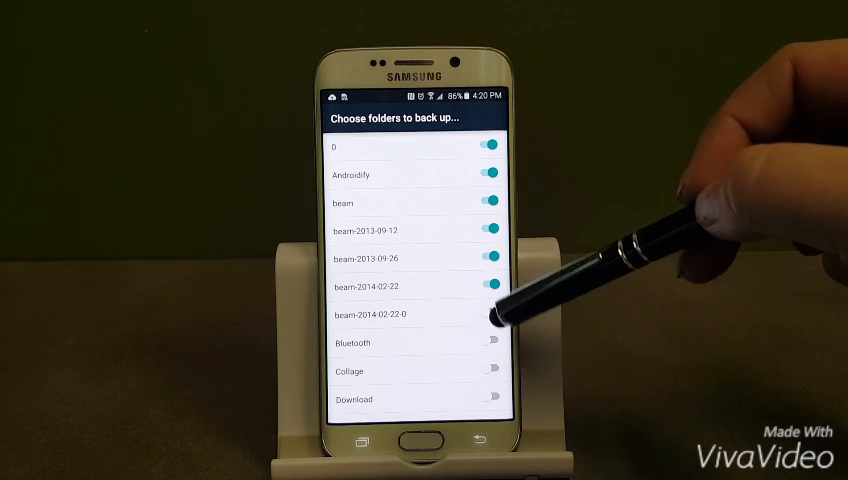
{"action": "scroll", "scroll_direction": "down", "scroll_amount": 3}
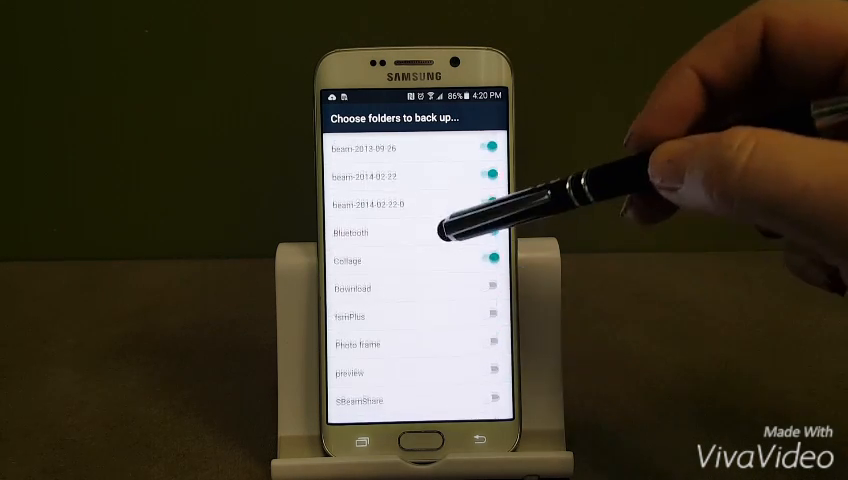
{"action": "scroll", "scroll_direction": "down", "scroll_amount": 3}
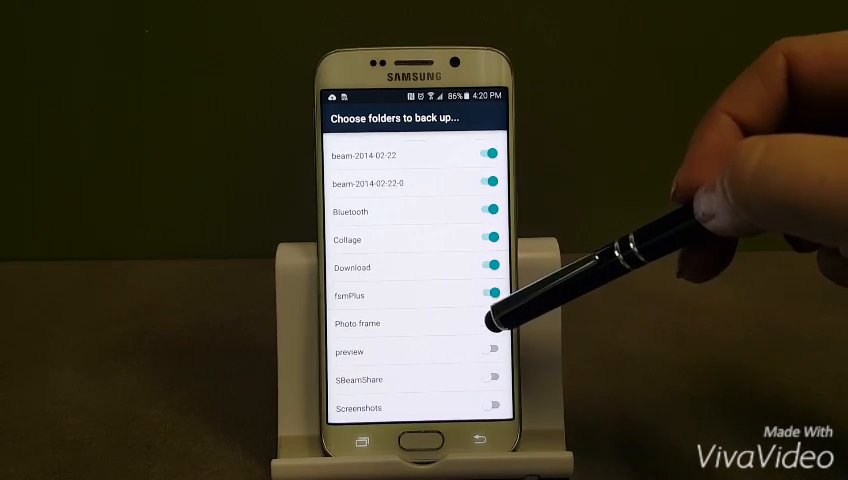
{"action": "scroll", "scroll_direction": "up", "scroll_amount": 3}
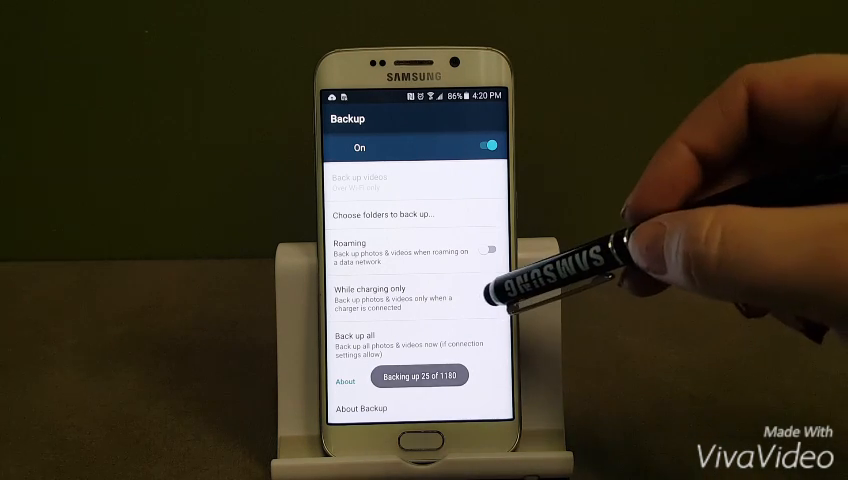
Turn on the While charging only backup toggle
{"action": "left_click", "coordinate": [492, 296]}
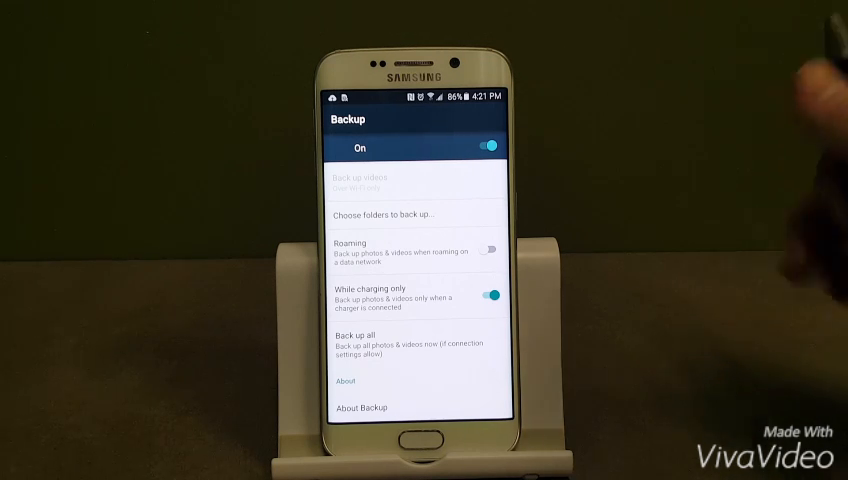
{"action": "mouse_move", "coordinate": [790, 70]}
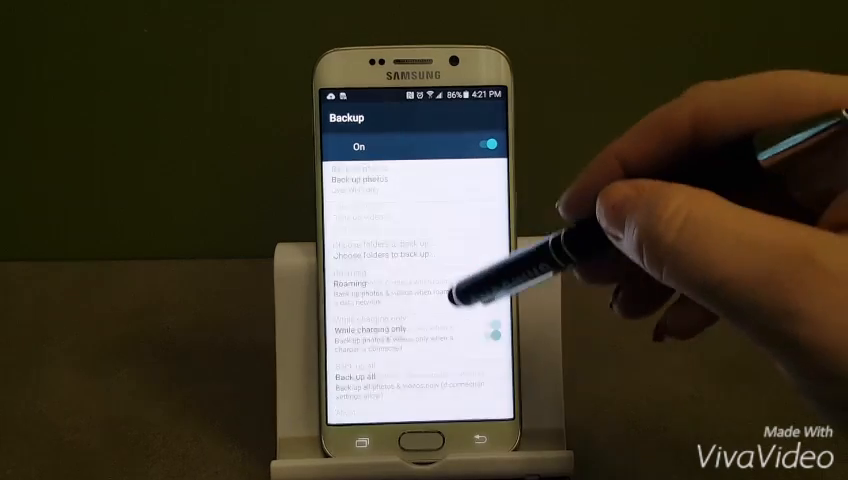
Leave settings for the photo library while backup continues at 26 of 1180
{"action": "scroll", "scroll_direction": "up", "scroll_amount": 3}
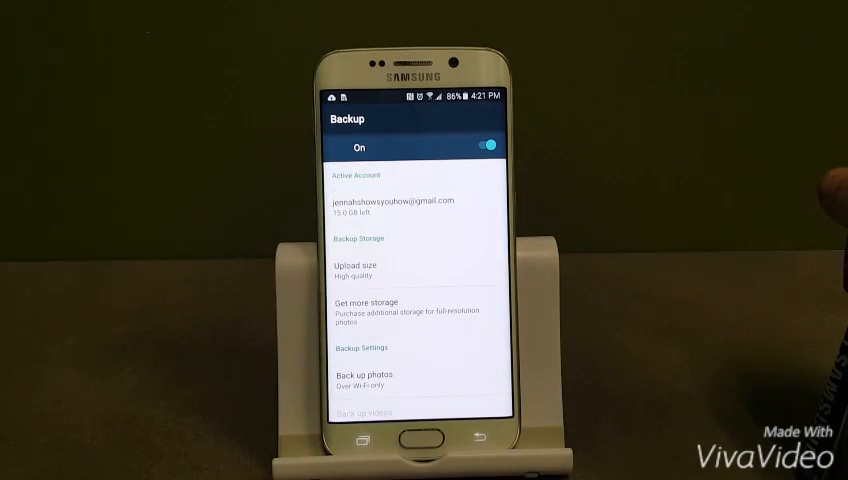
{"action": "scroll", "scroll_direction": "down", "scroll_amount": 3}
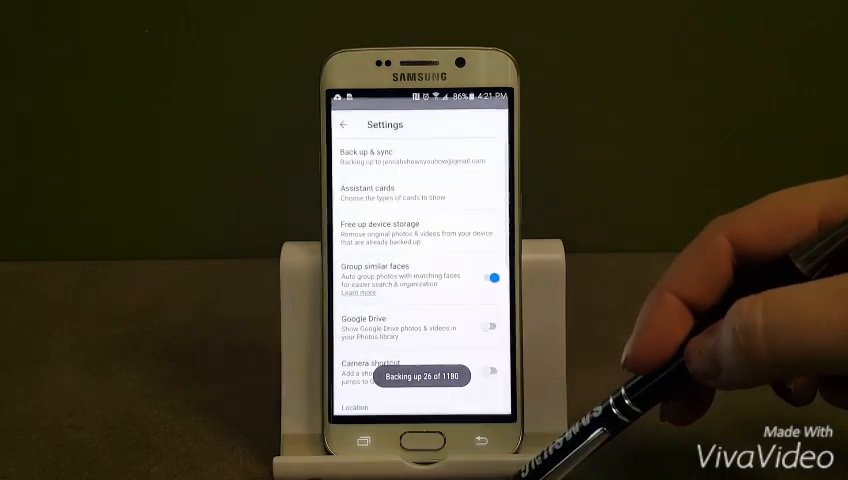
{"action": "left_click", "coordinate": [345, 124]}
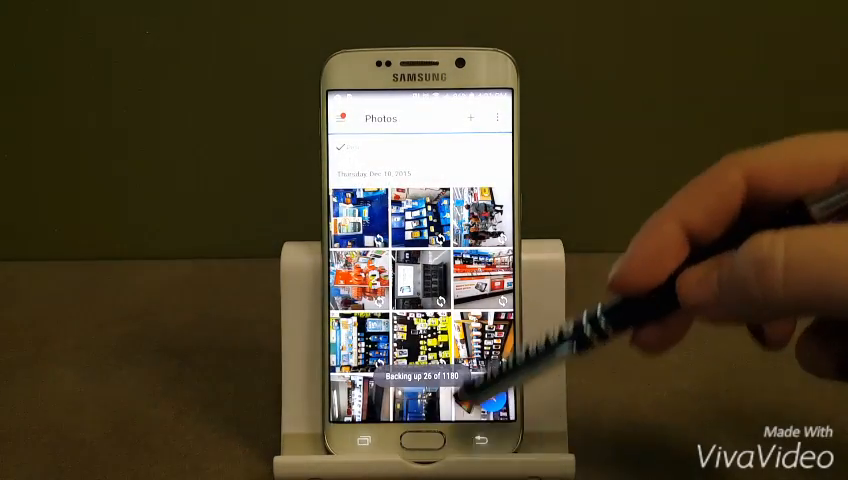